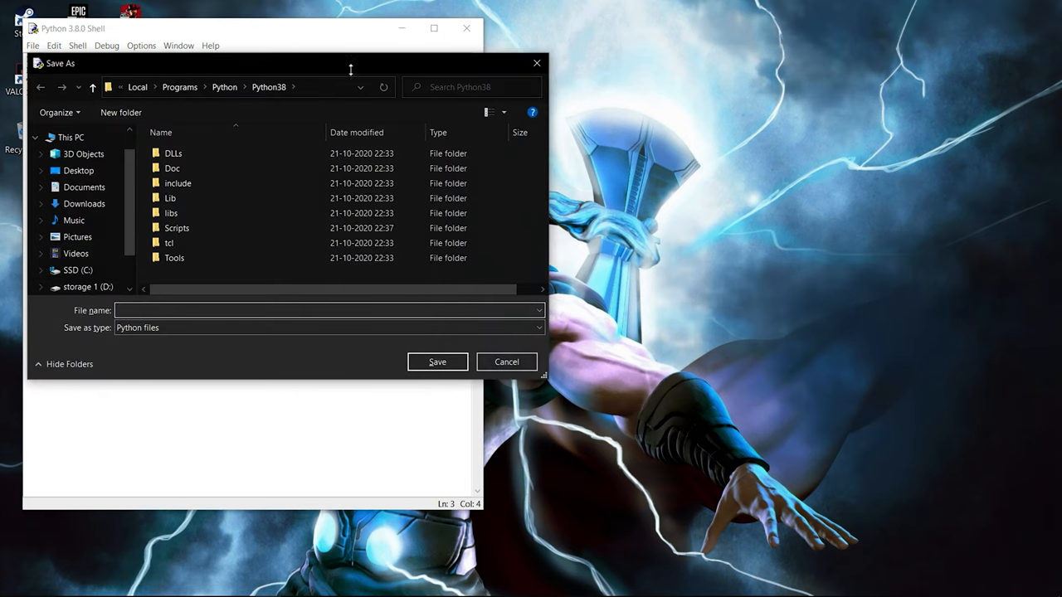
- Copy the Python38 install folder's full path from the Save As address bar
click(232, 86)
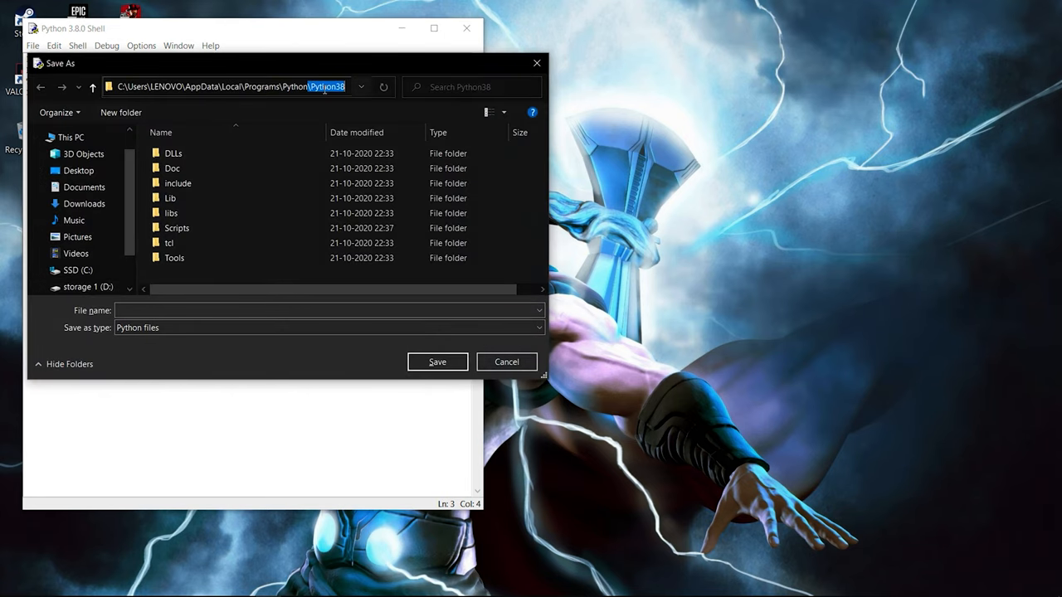
right_click(324, 86)
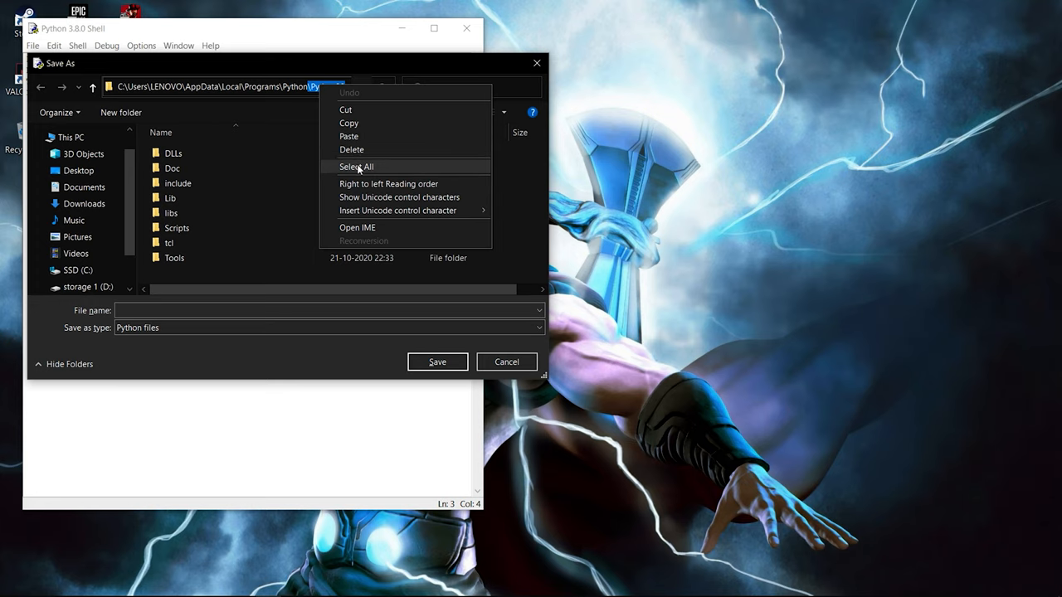
click(355, 166)
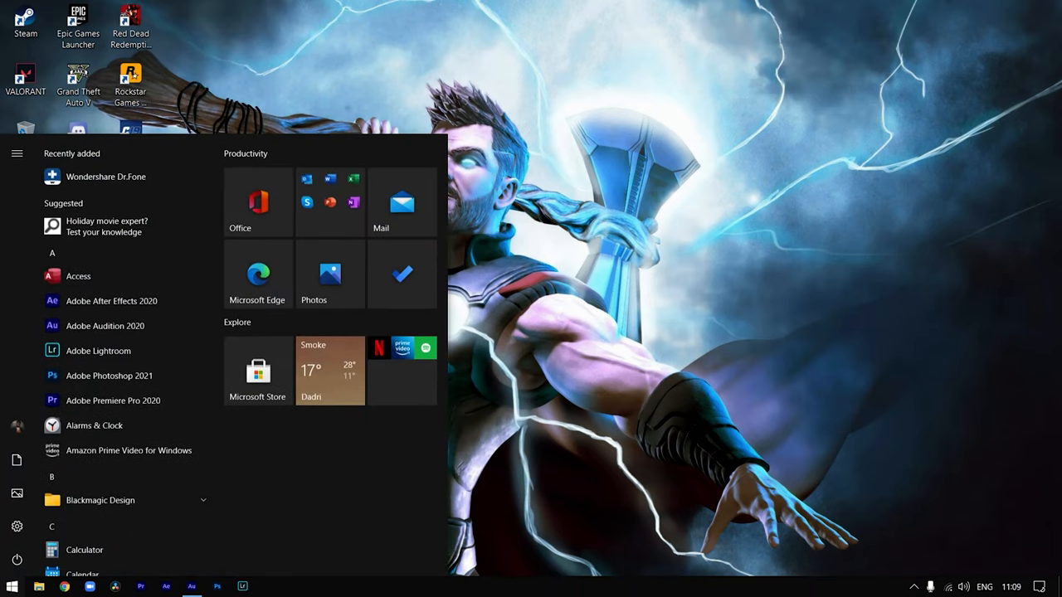
- Launch cmd from Start as administrator and approve the UAC prompt
text(cmd)
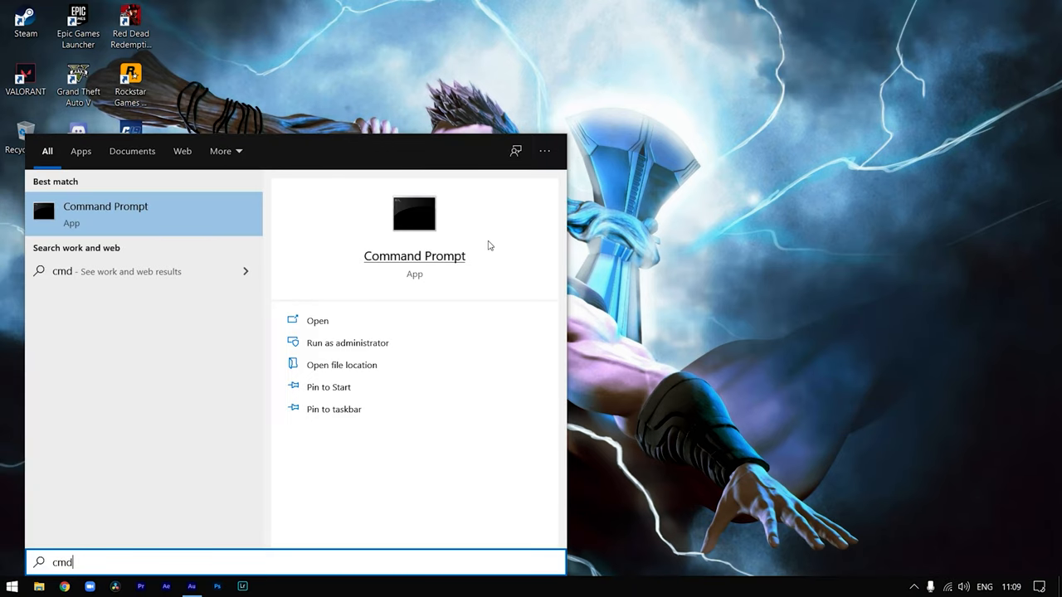
click(347, 341)
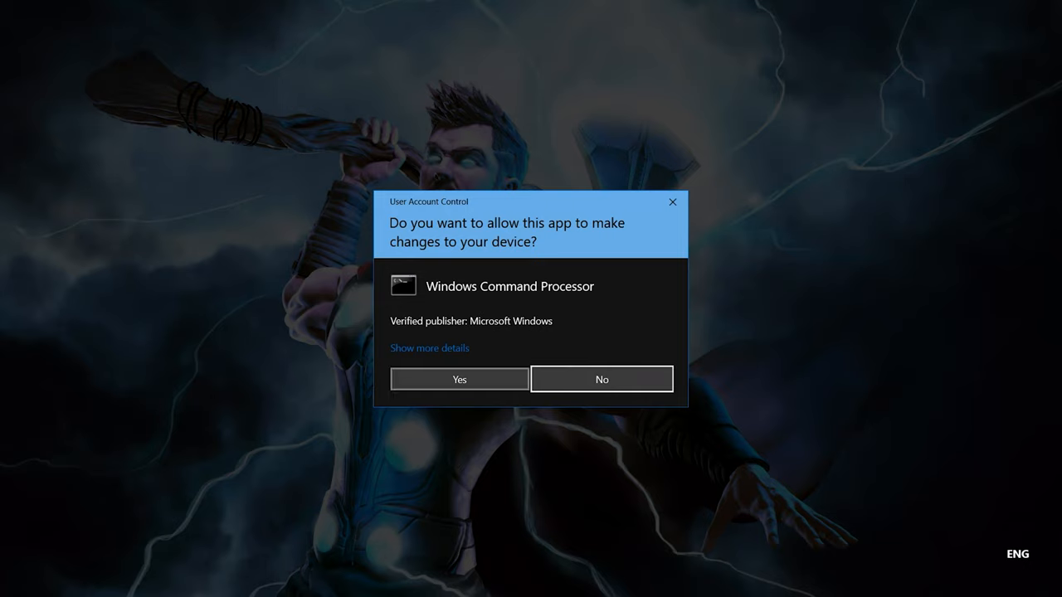
click(458, 378)
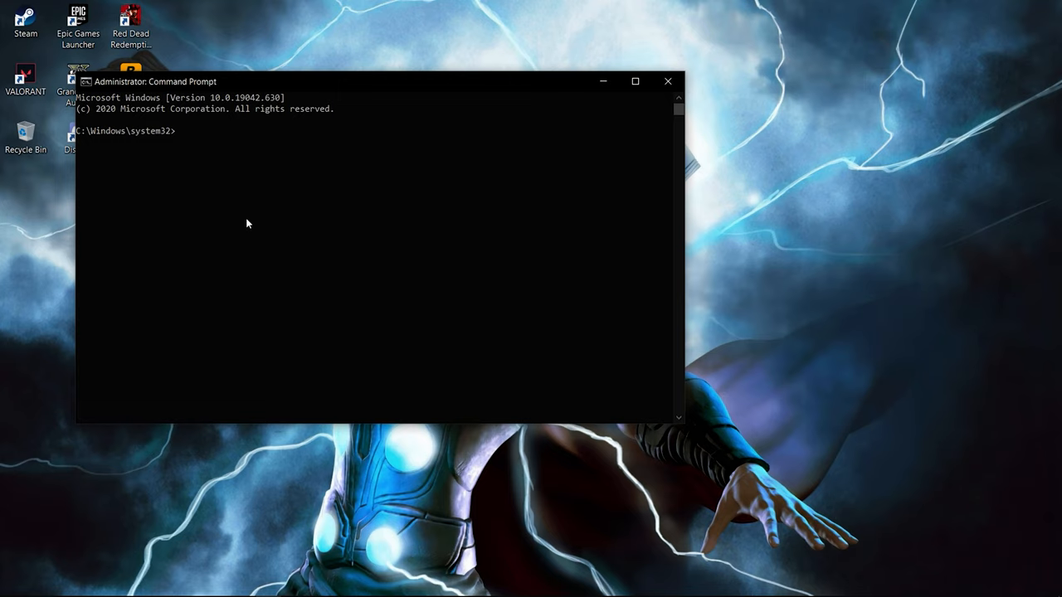
- Change directory to C:\Users\LENOVO\AppData\Local\Programs\Python\Python38
text(cd)
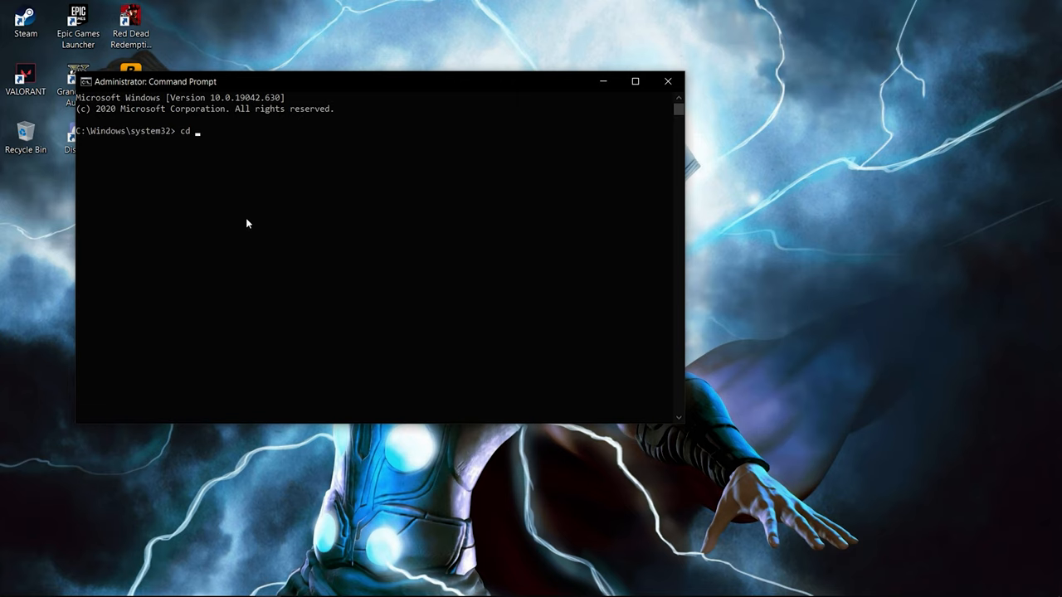
text(C:\Users\LENOVO\AppData\Local\Programs\Python\Python38)
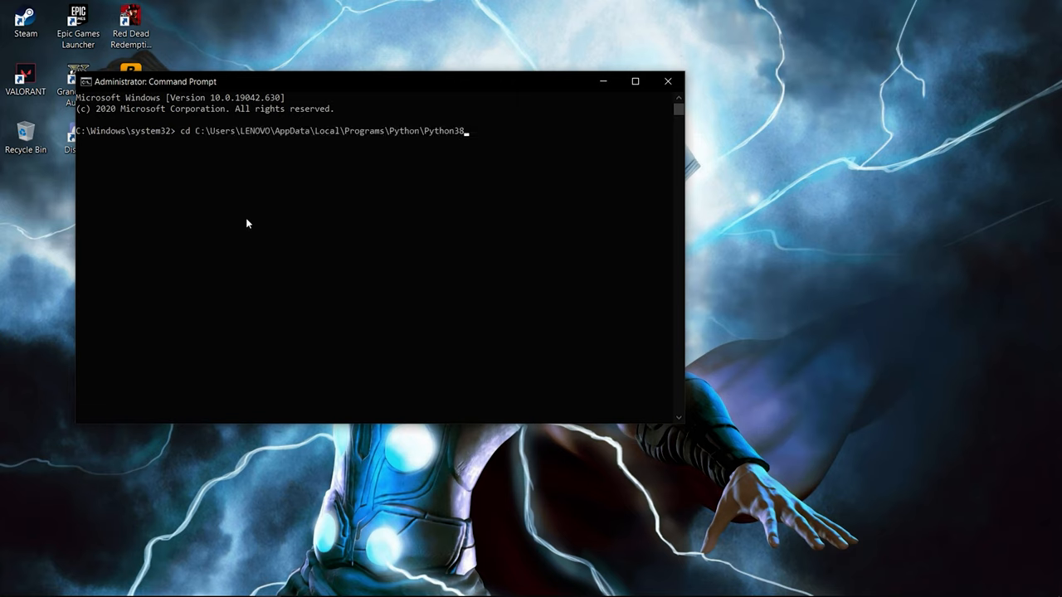
key(Enter)
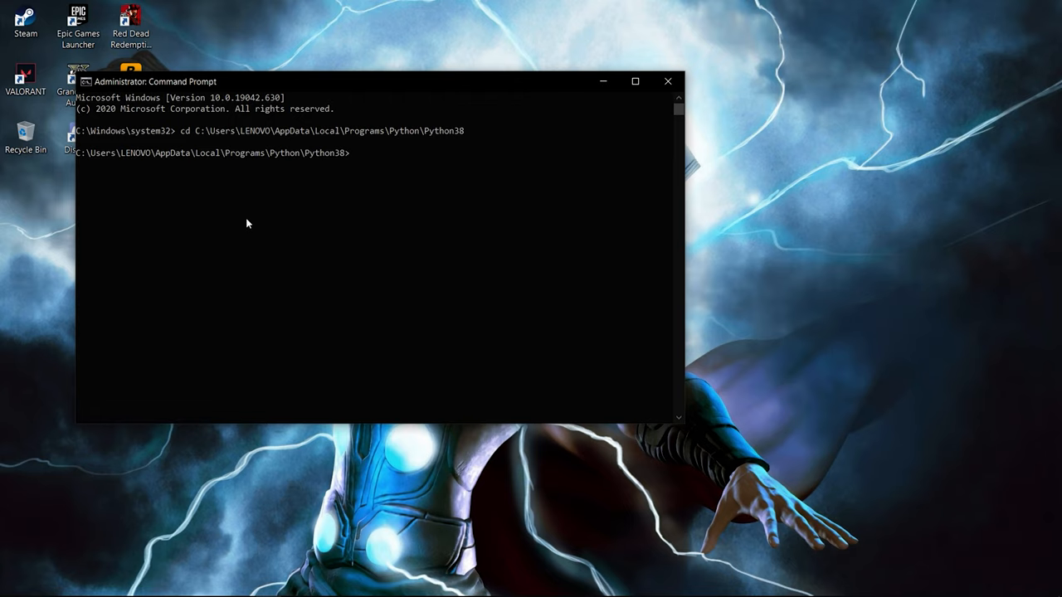
- Run python -m pip install Datetime to install the package
text(py)
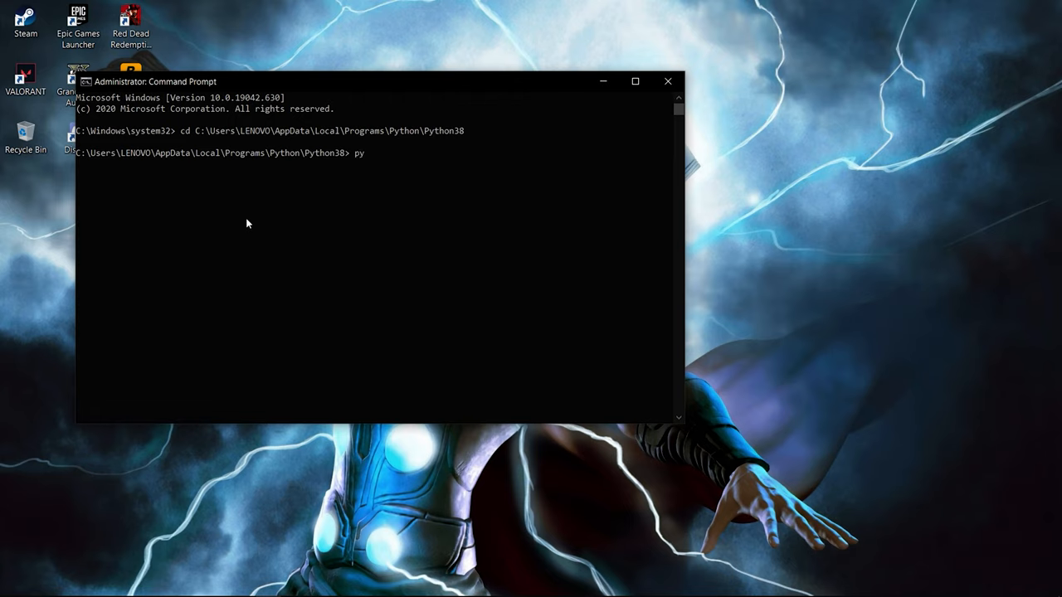
text(thon -m pip)
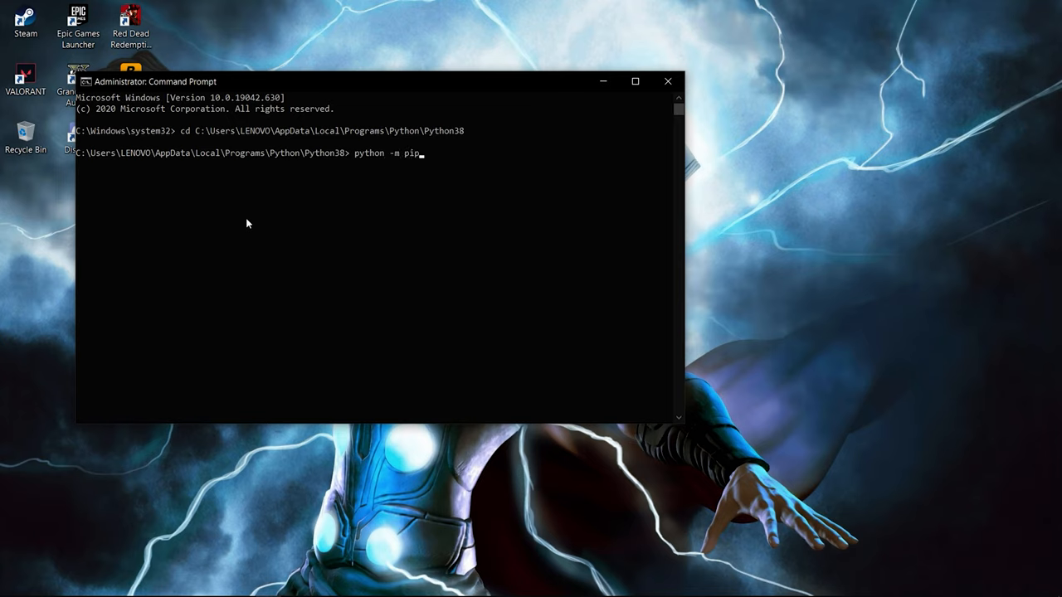
text(inst)
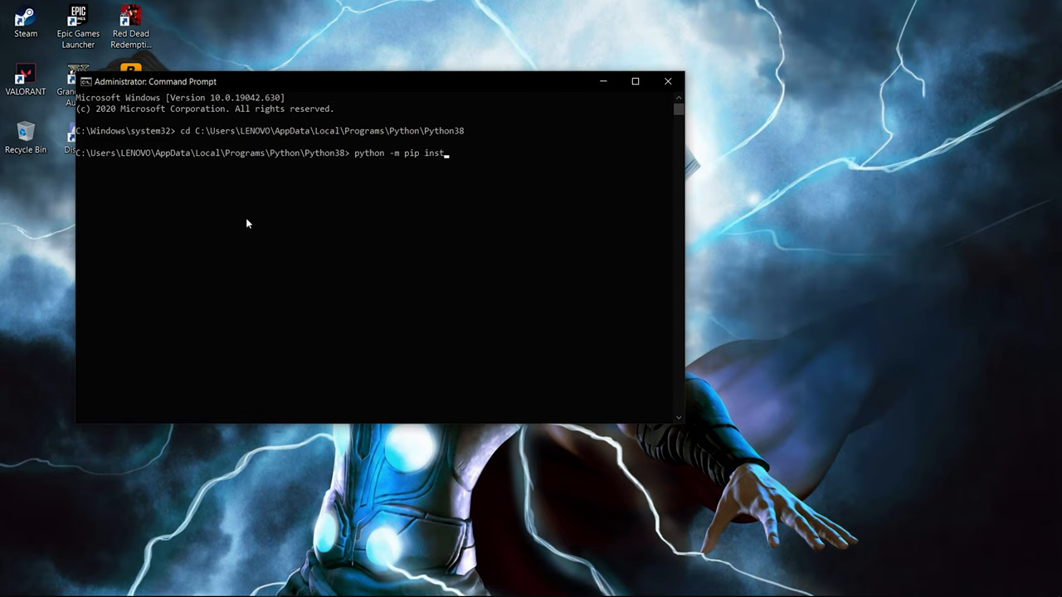
text(all)
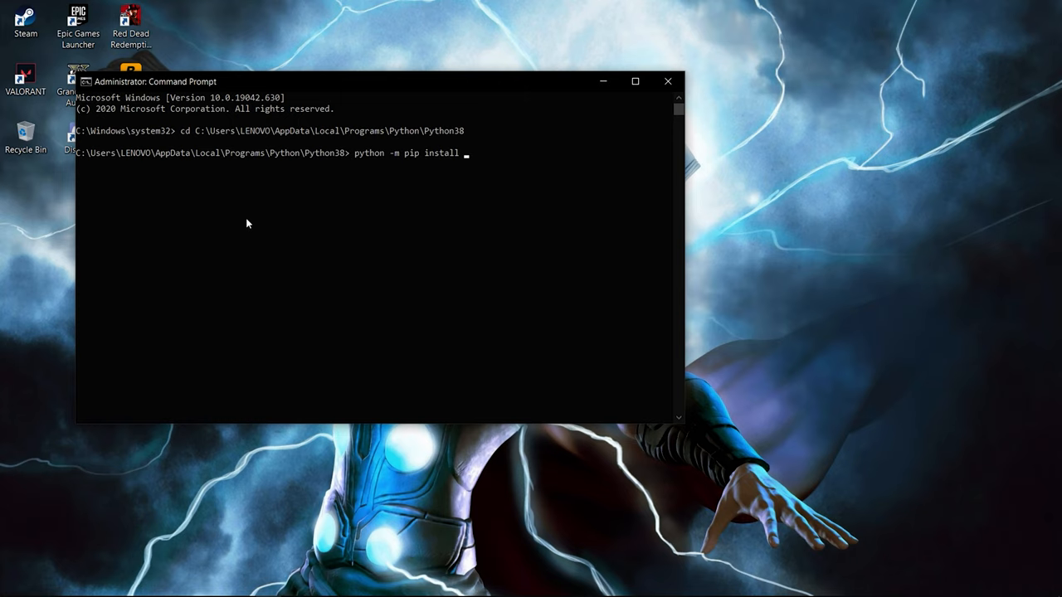
text(Datet)
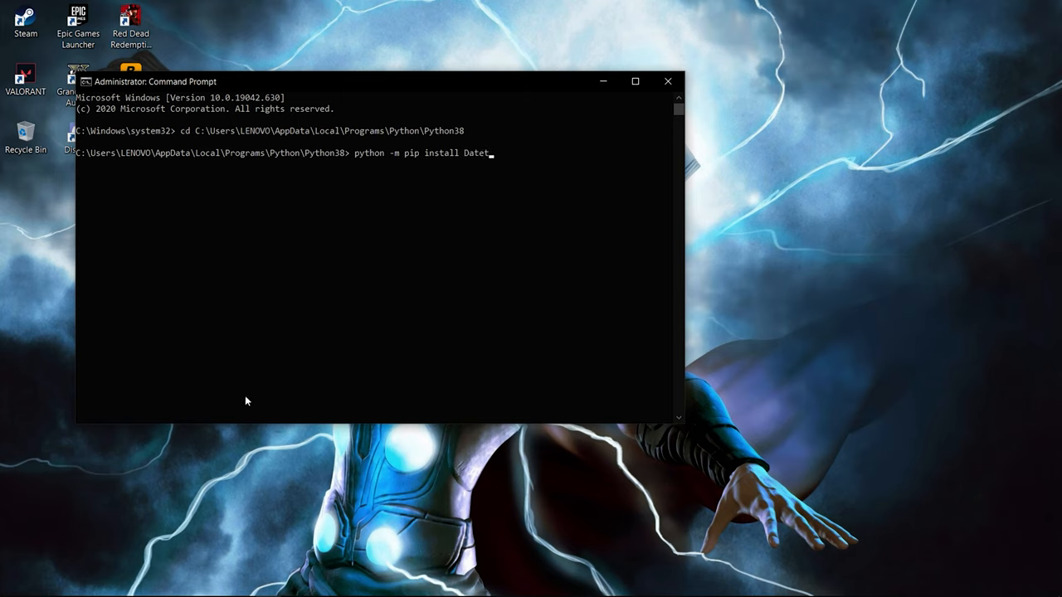
text(ime)
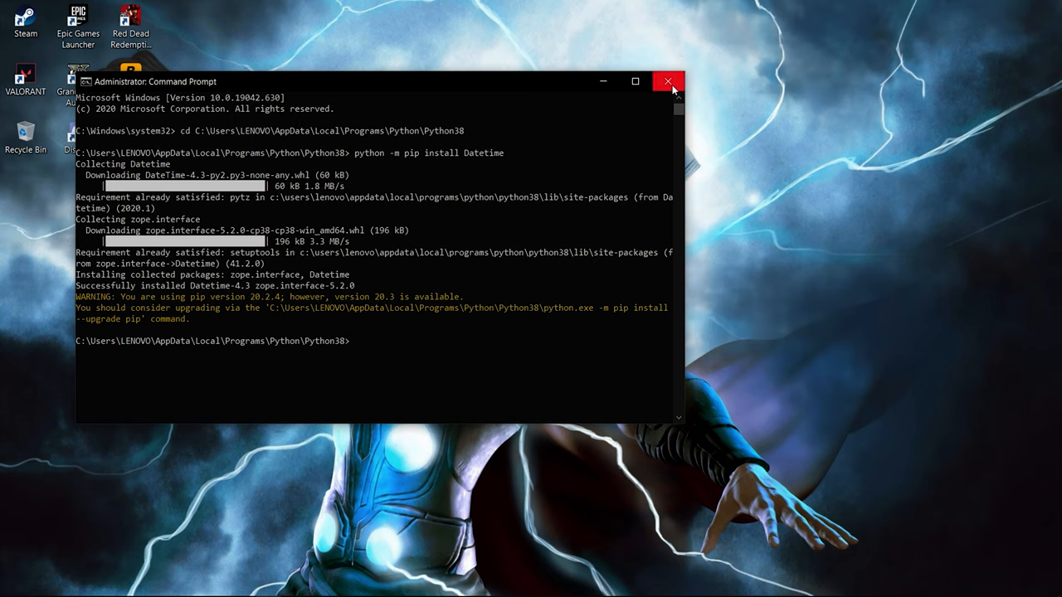
mouse_move(524, 221)
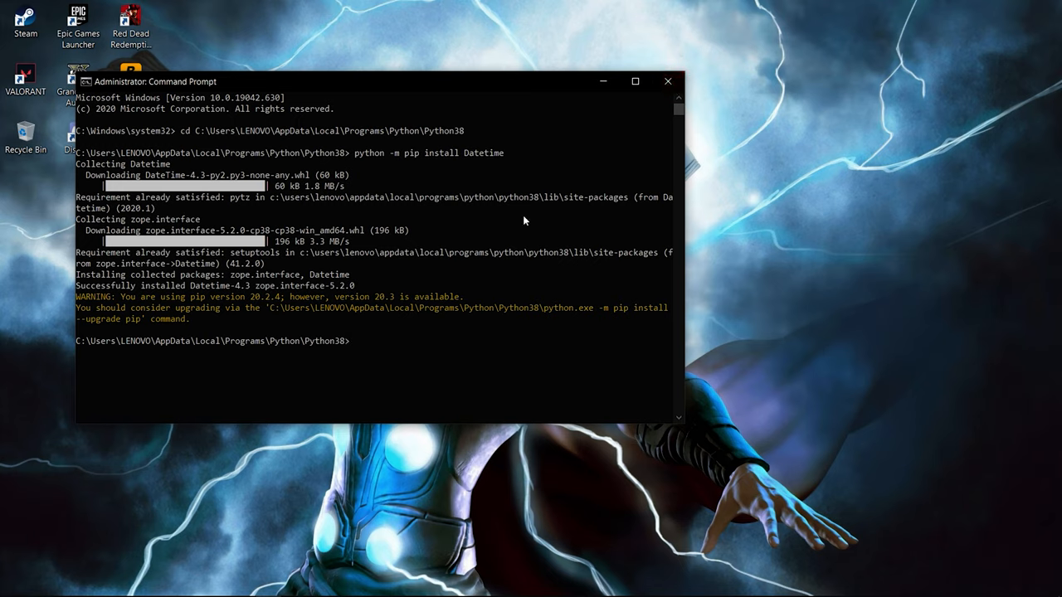
mouse_move(468, 159)
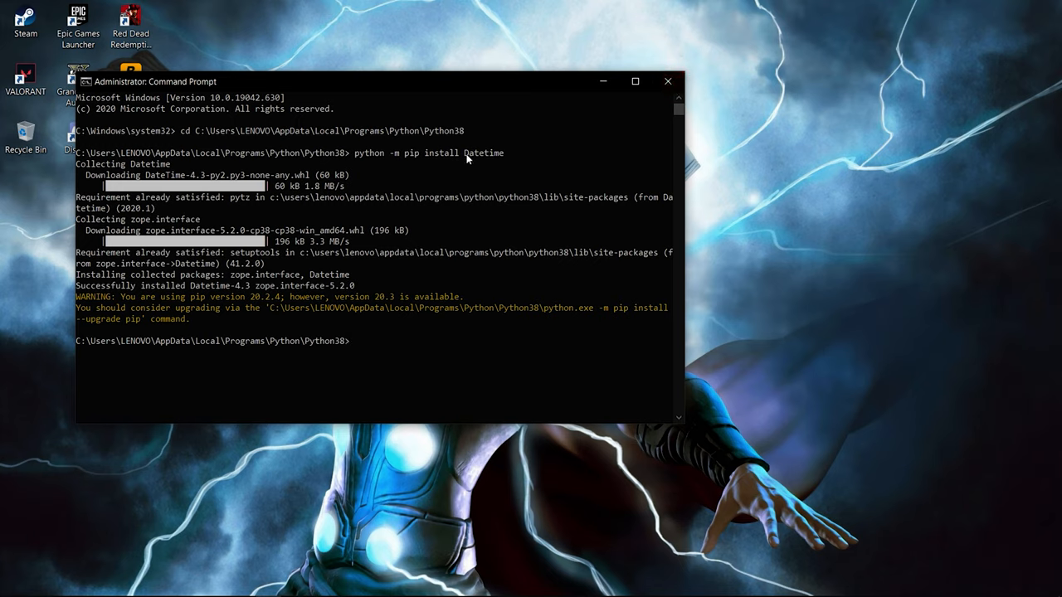
mouse_move(471, 161)
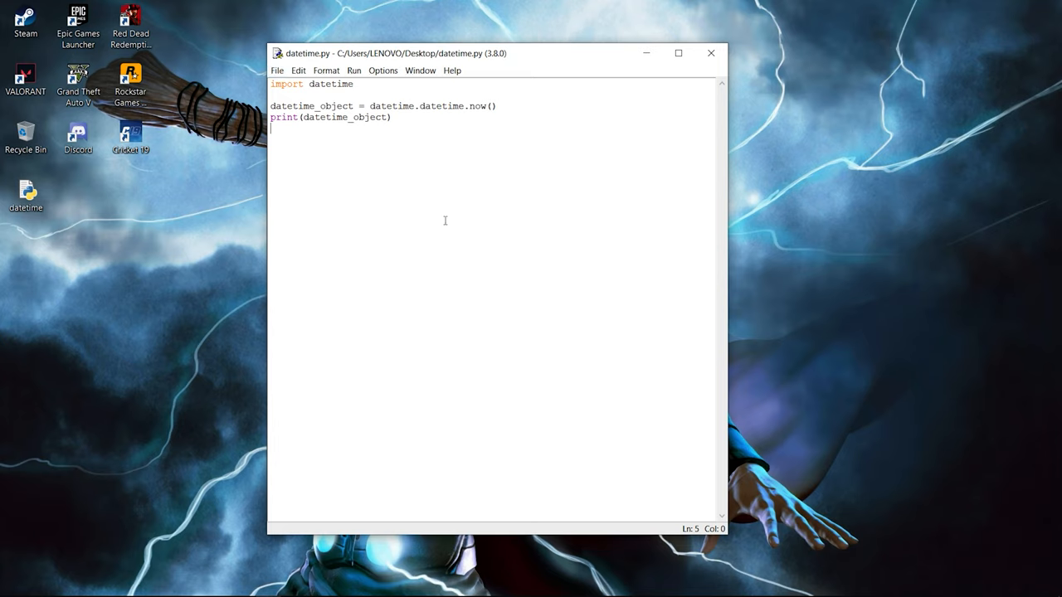
key(F5)
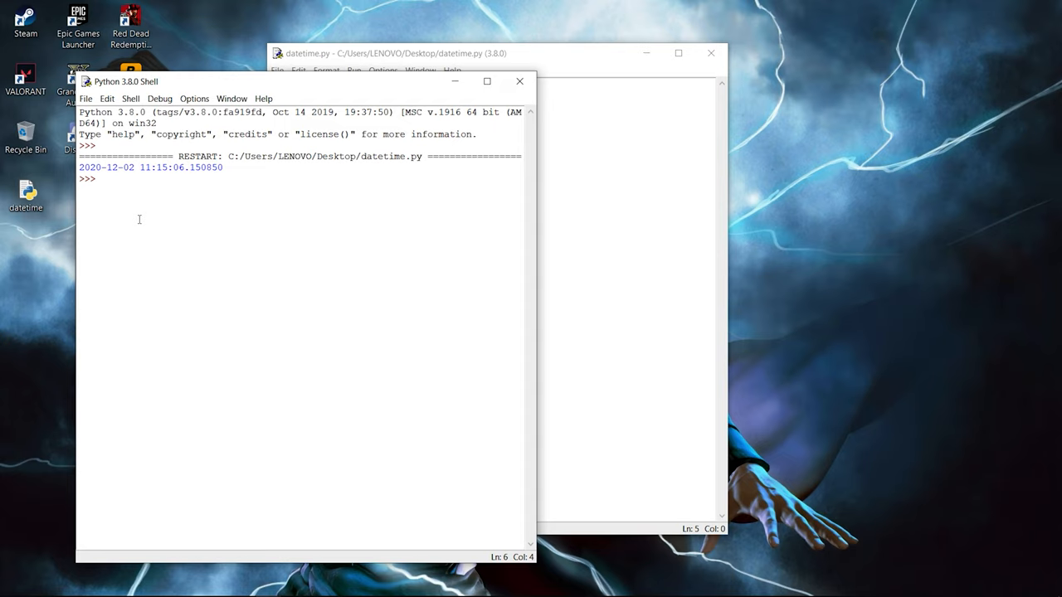
click(415, 53)
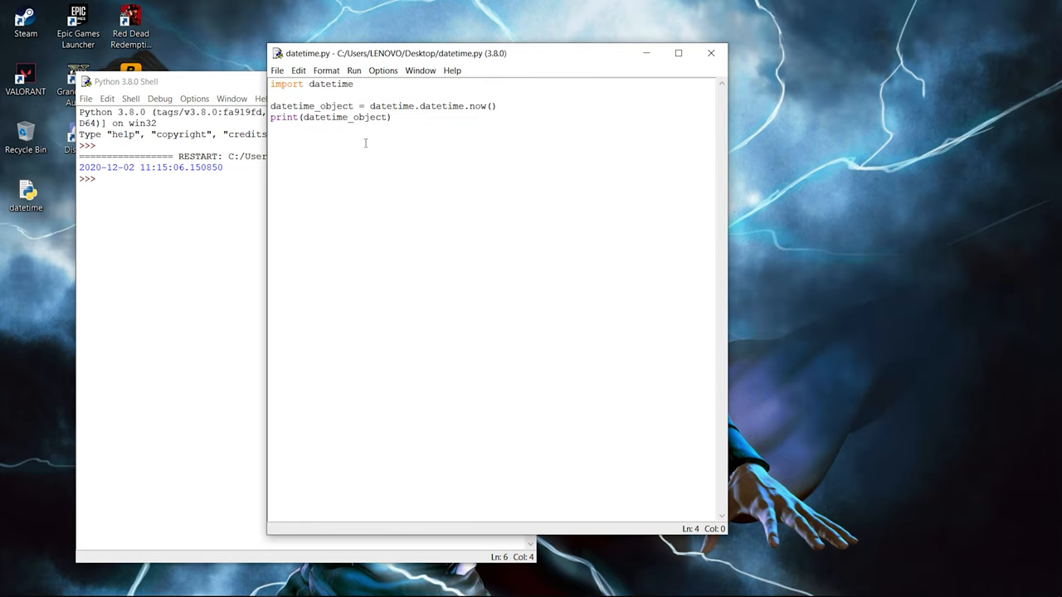
mouse_move(484, 118)
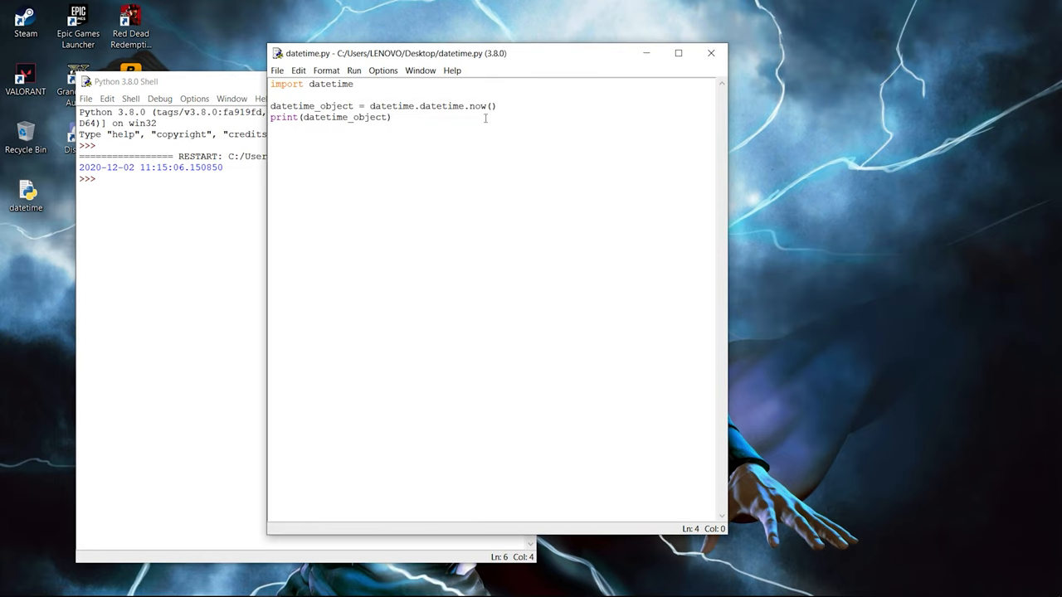
mouse_move(161, 278)
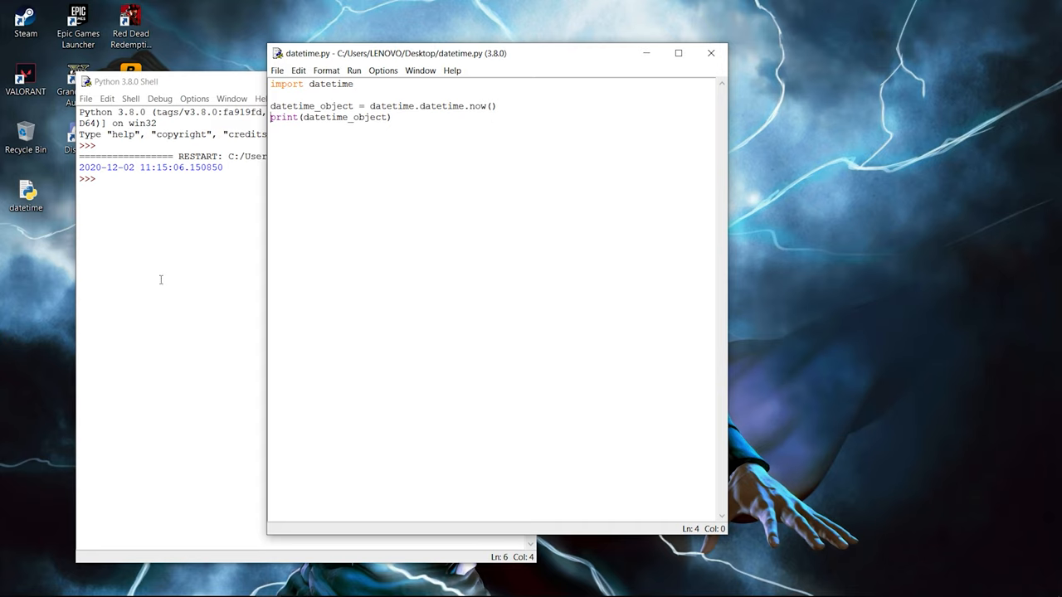
mouse_move(111, 181)
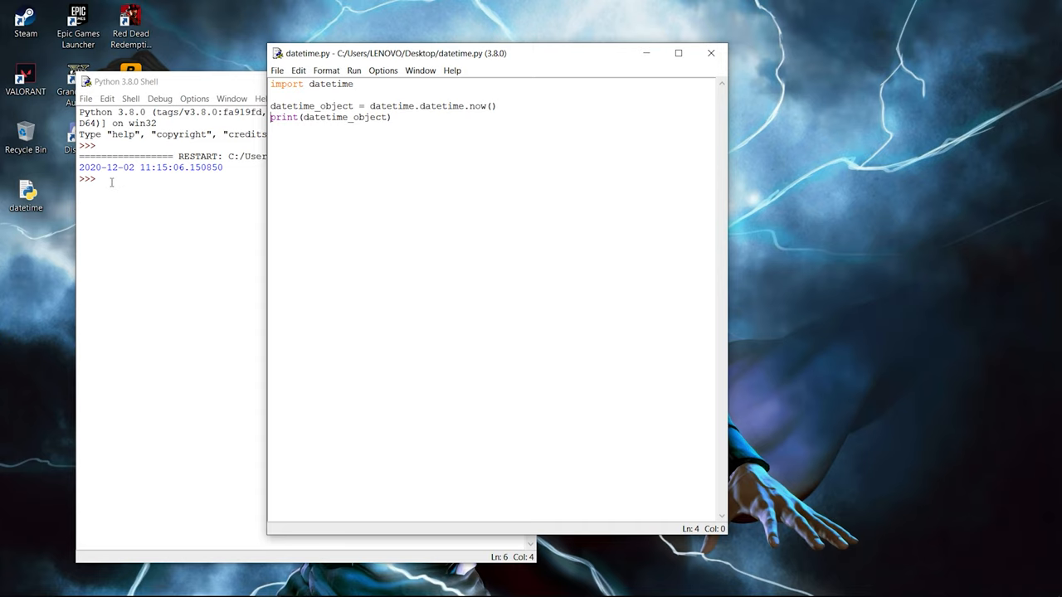